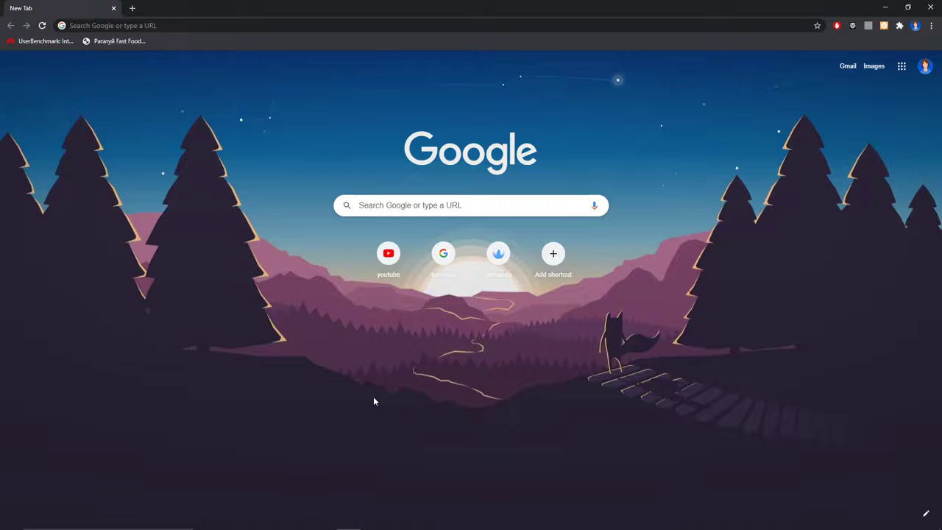
mouse_move(385, 397)
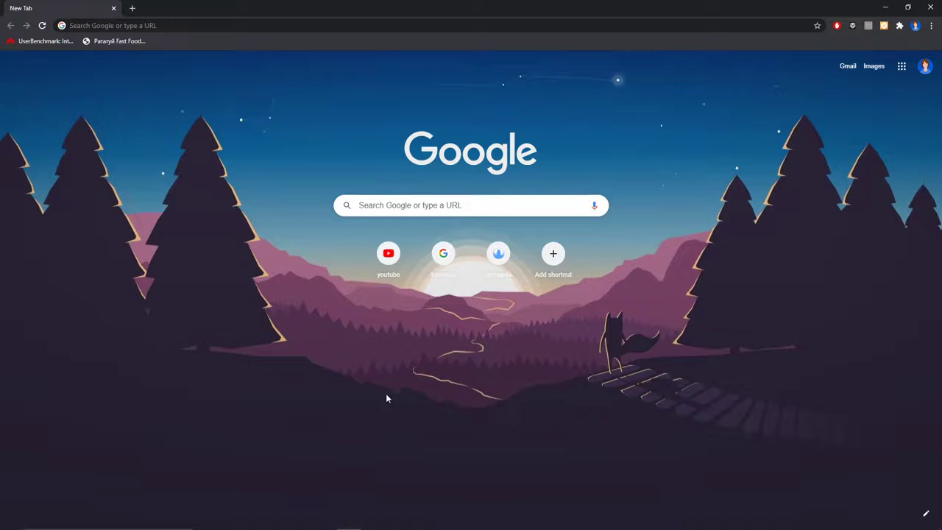
mouse_move(709, 395)
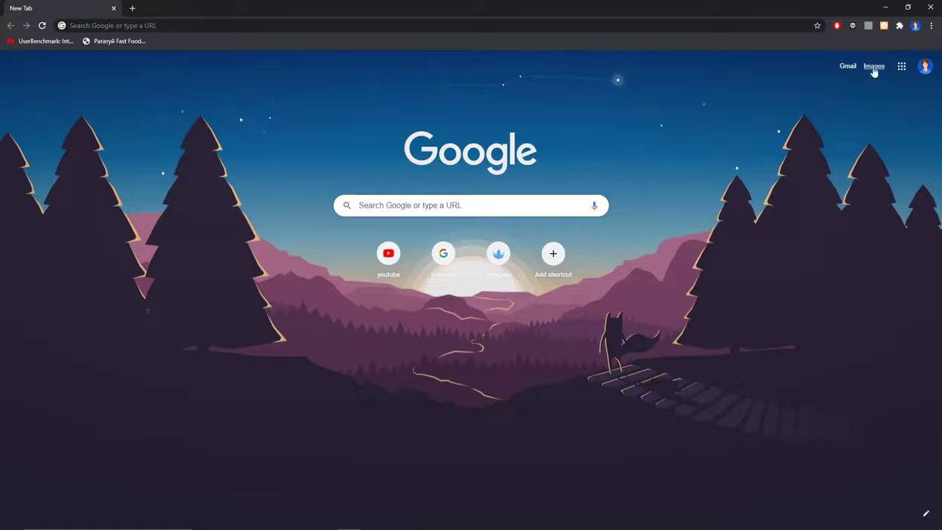
Search Google for 'google images' and go to the Google Images homepage from the results
left_click(874, 66)
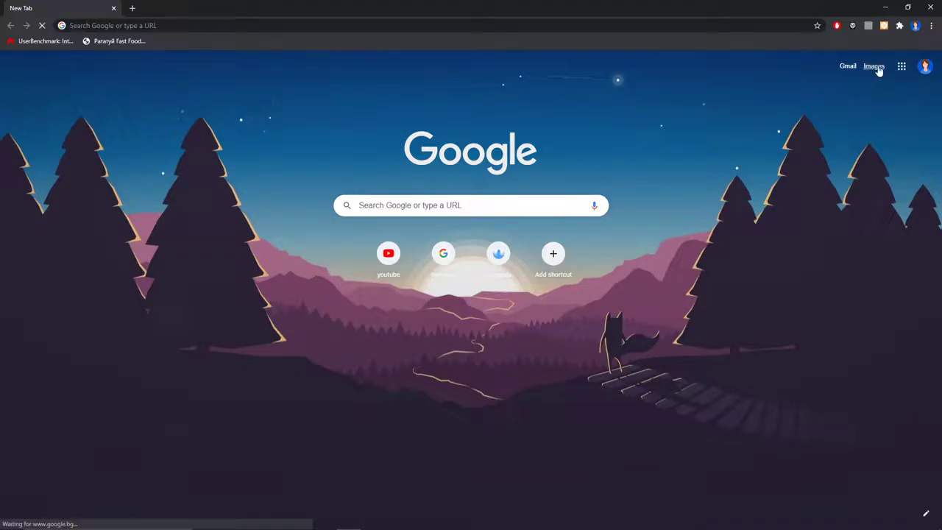
left_click(875, 65)
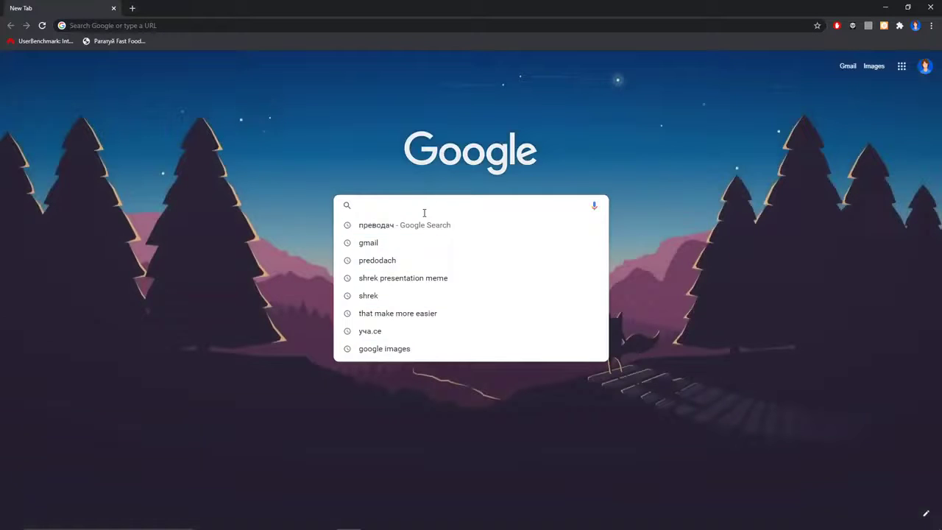
type("google images")
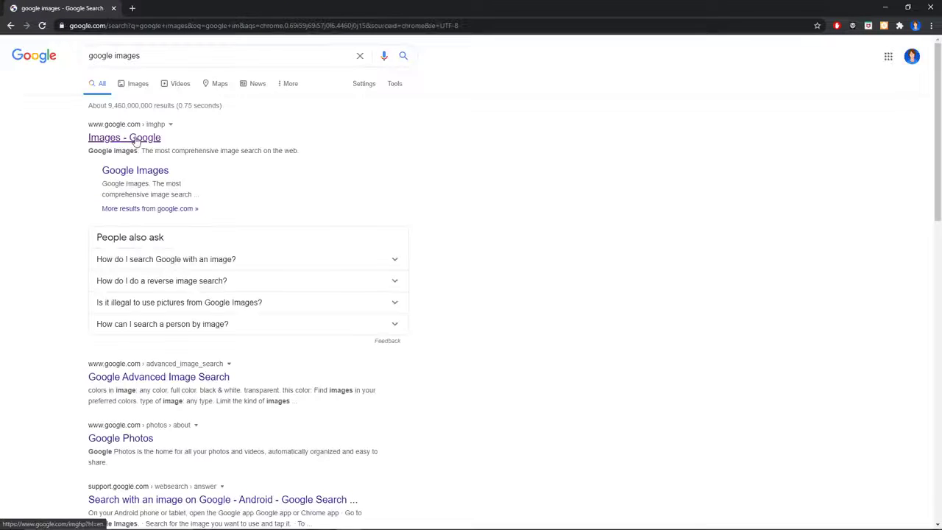
left_click(124, 138)
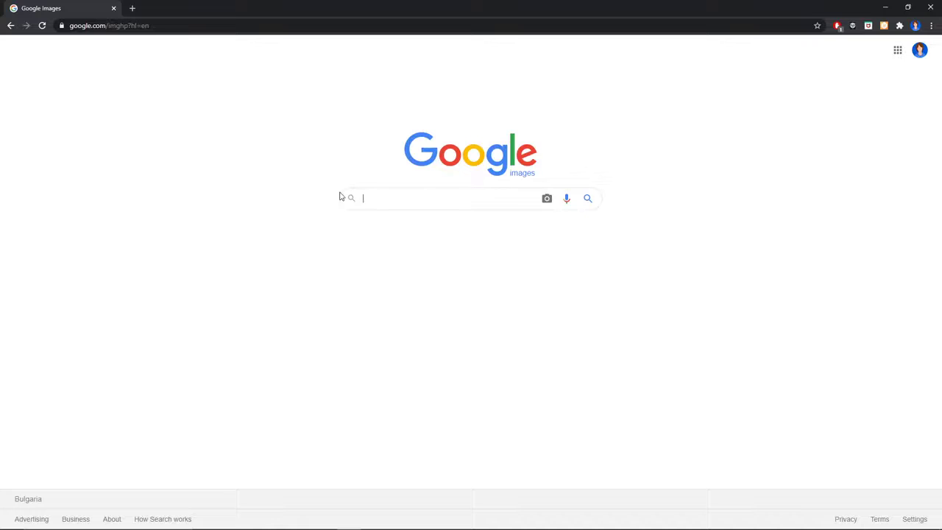
mouse_move(539, 175)
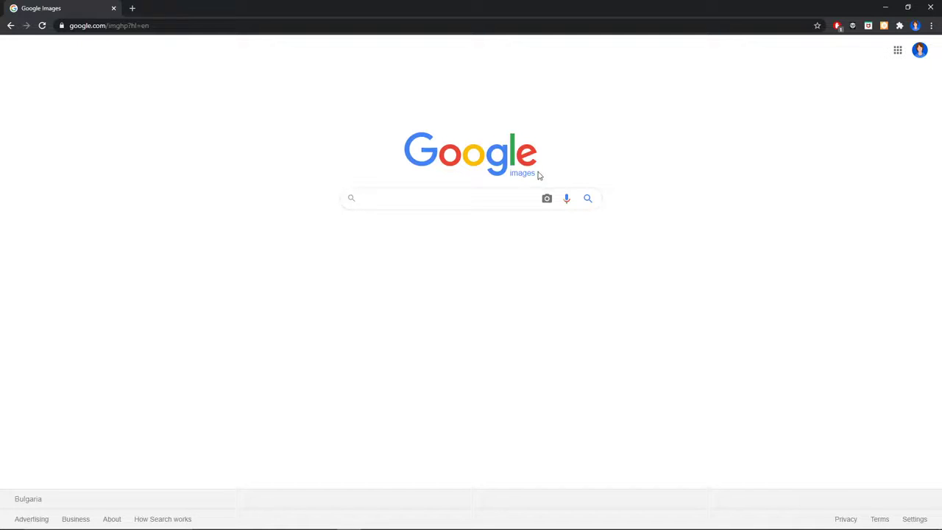
Restore the Chrome window to a smaller size so the desktop's Shrek picture file shows
double_click(521, 174)
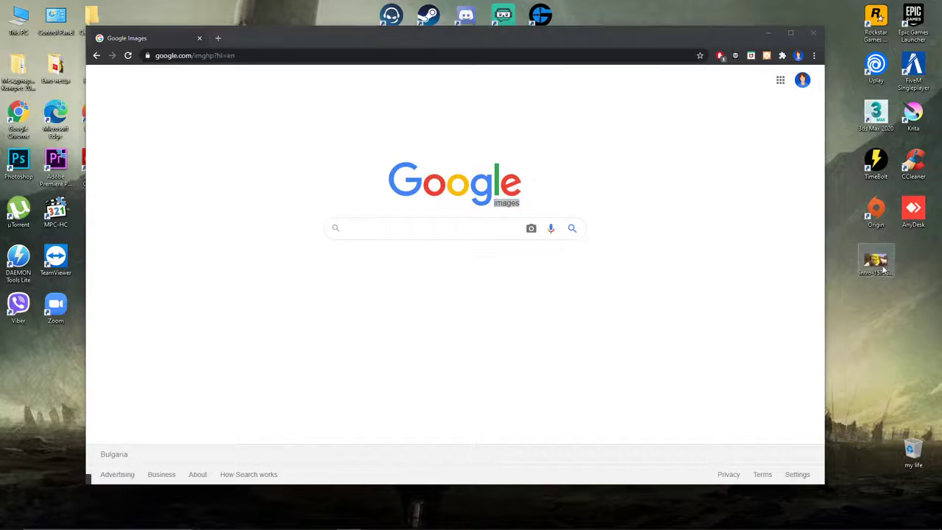
Drag the Shrek picture from the desktop into the search box to search by image
left_click(530, 229)
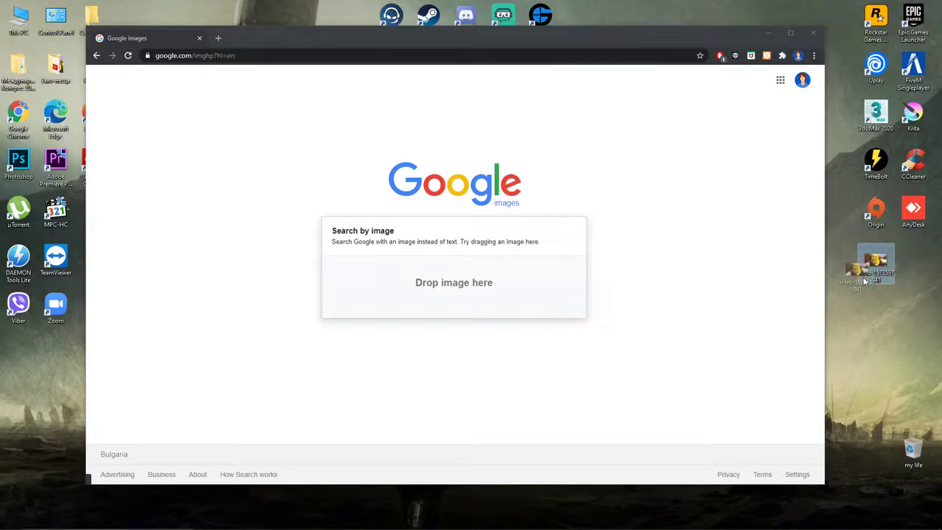
left_click_drag(876, 265, 454, 283)
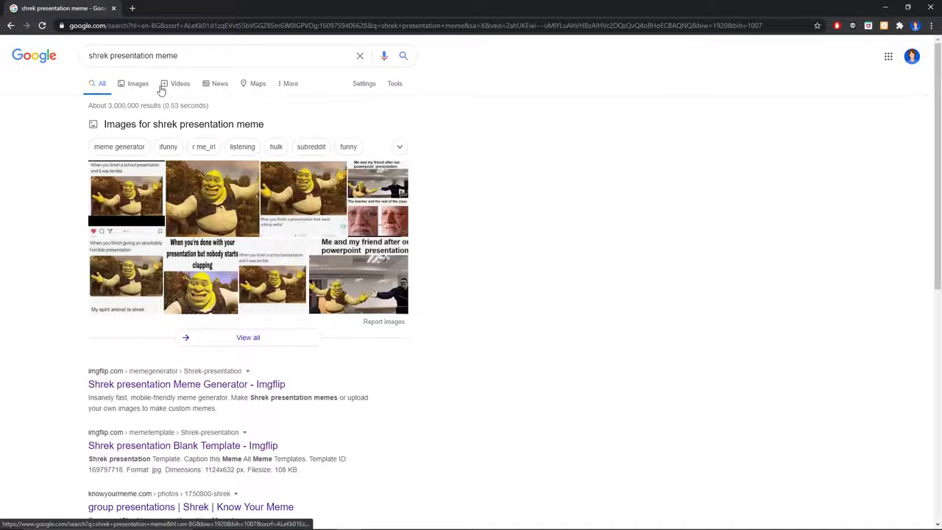
Browse the image-only grid of Shrek presentation meme results, then return to all results
left_click(138, 82)
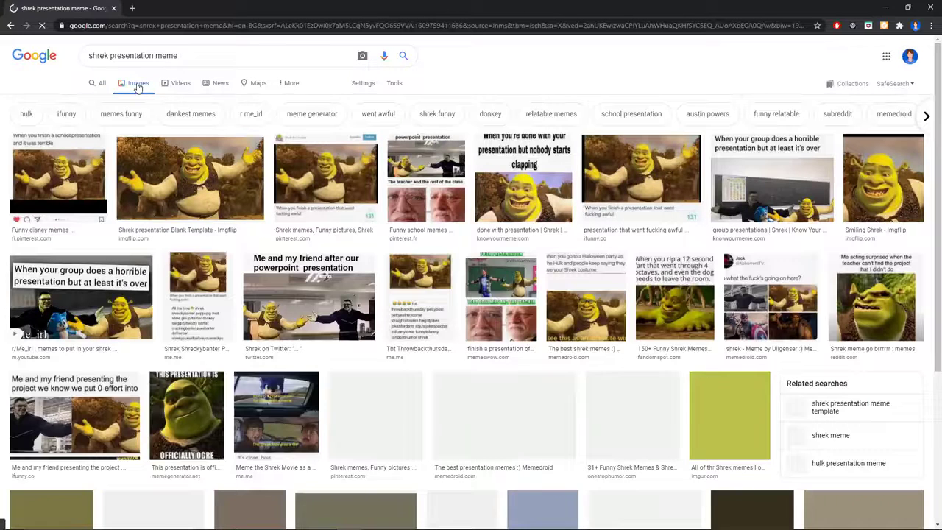
scroll("down", 3)
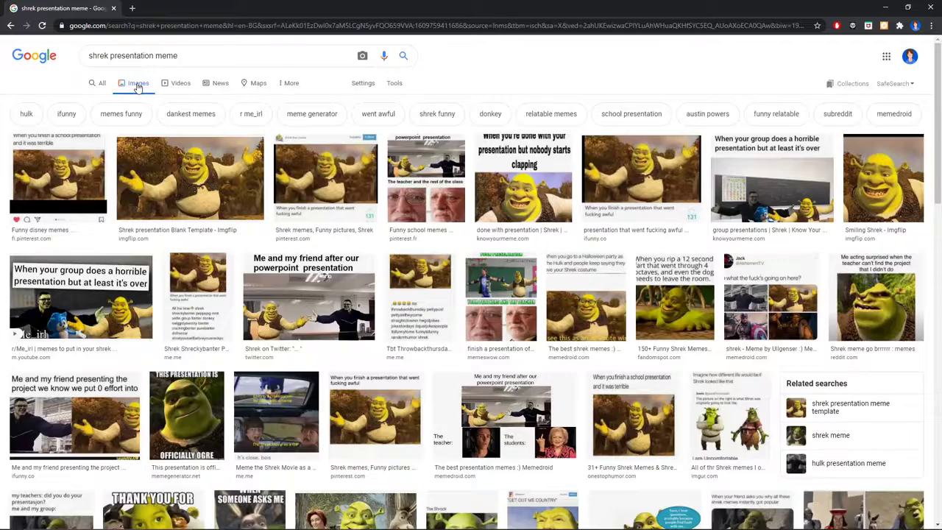
scroll("down", 3)
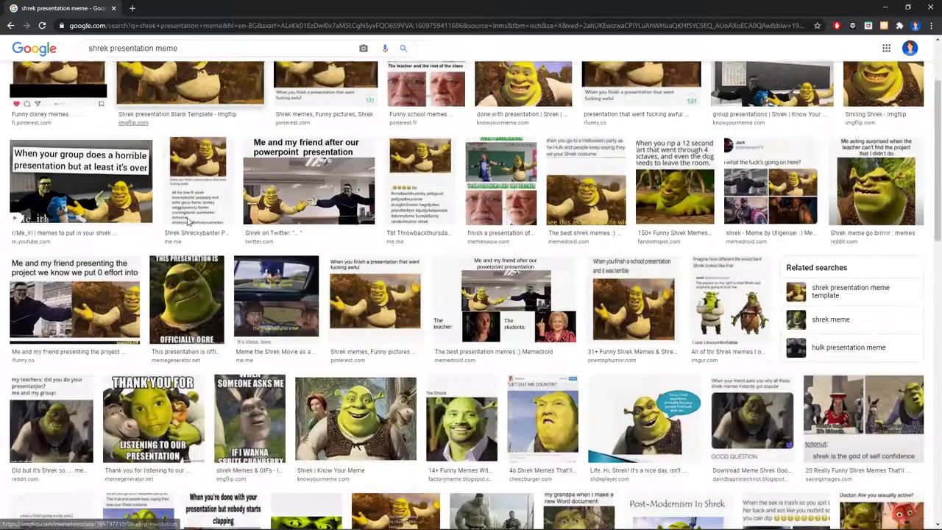
scroll("down", 3)
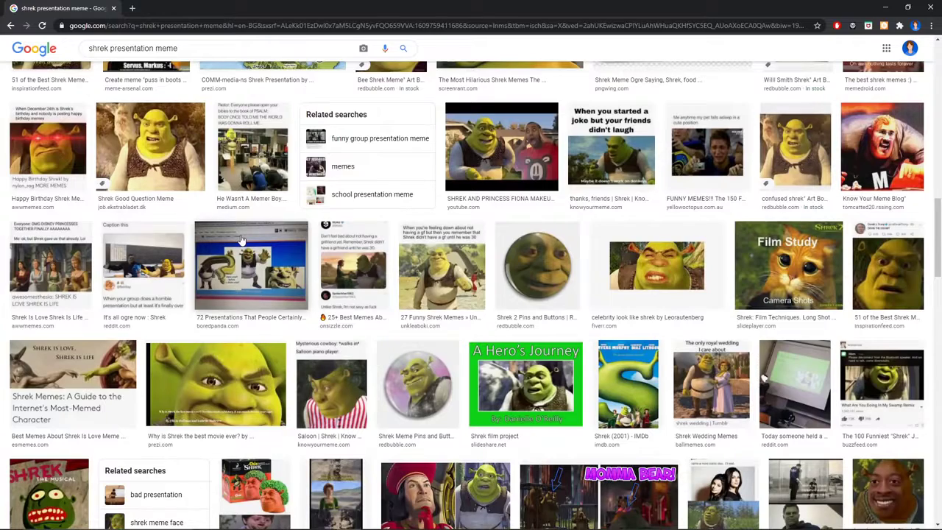
scroll("down", 3)
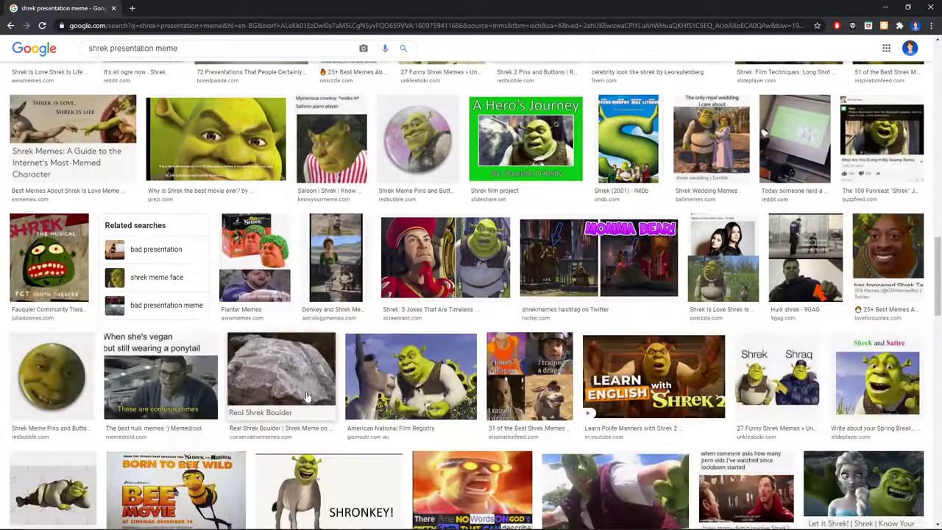
scroll("down", 3)
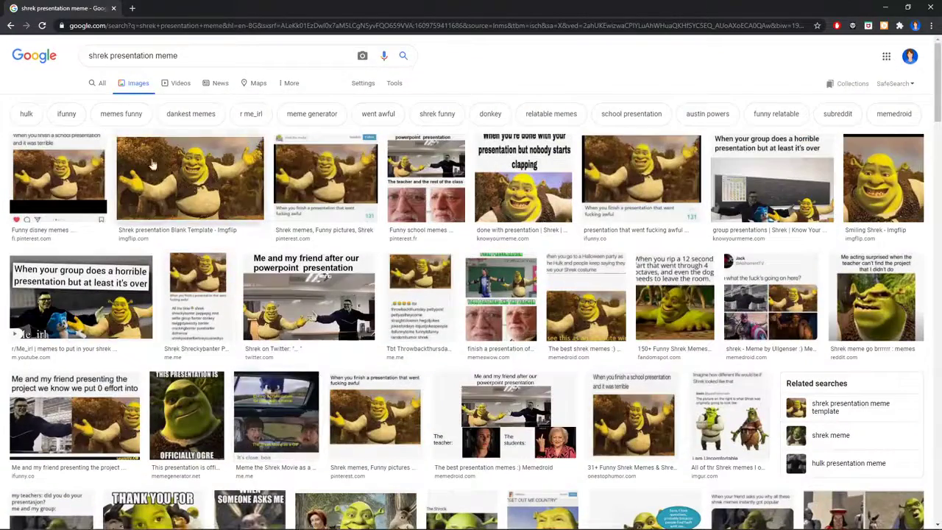
left_click(101, 82)
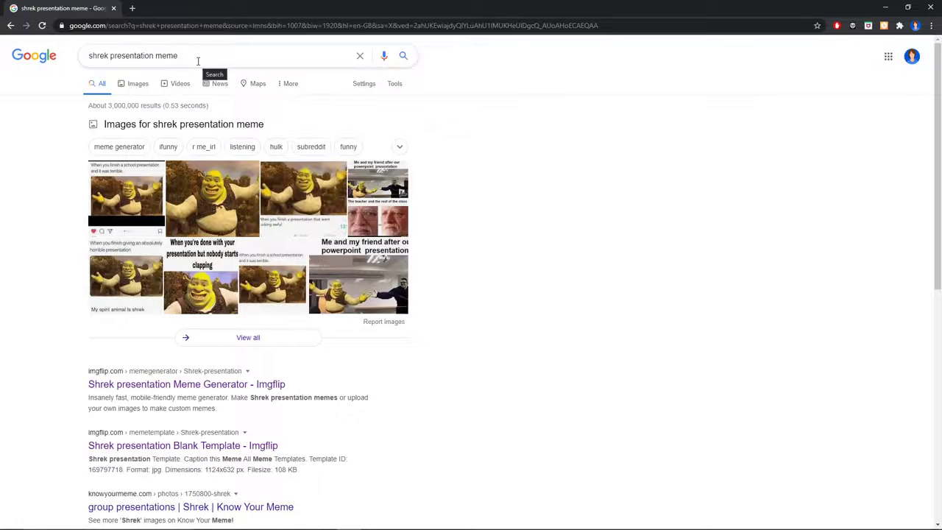
Switch back to image-only results for 'shrek presentation meme' and look further down the grid
scroll("down", 3)
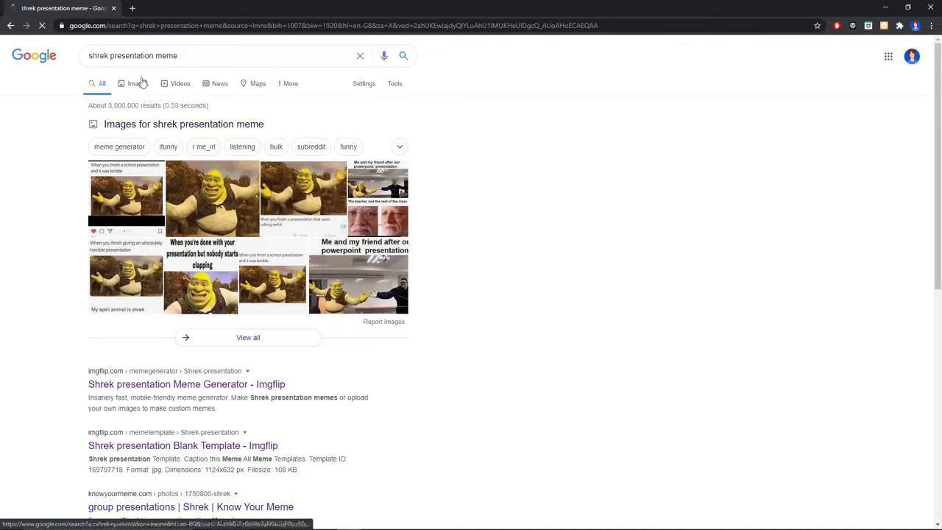
left_click(138, 82)
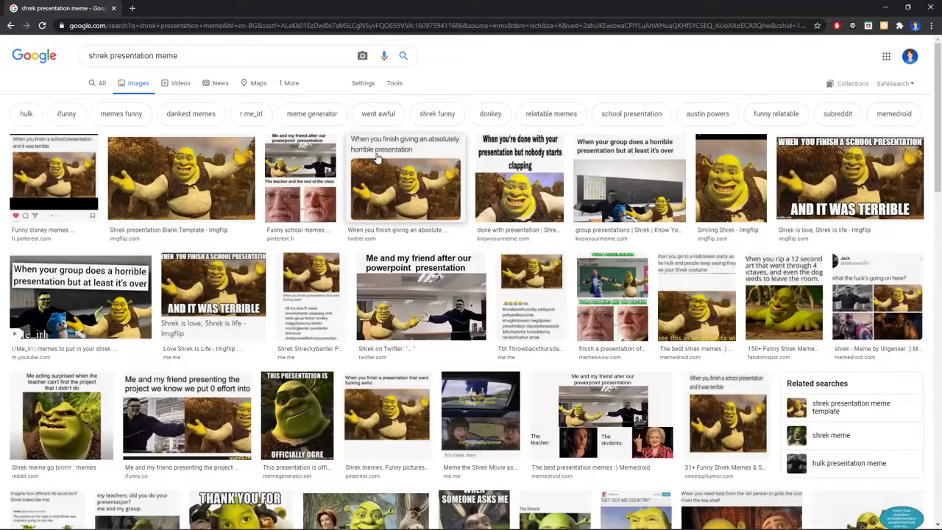
mouse_move(471, 256)
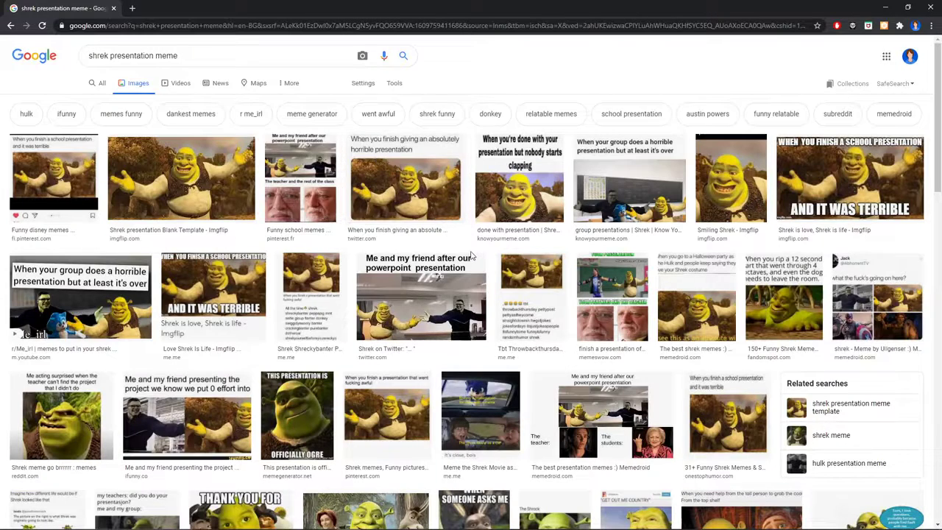
scroll("down", 3)
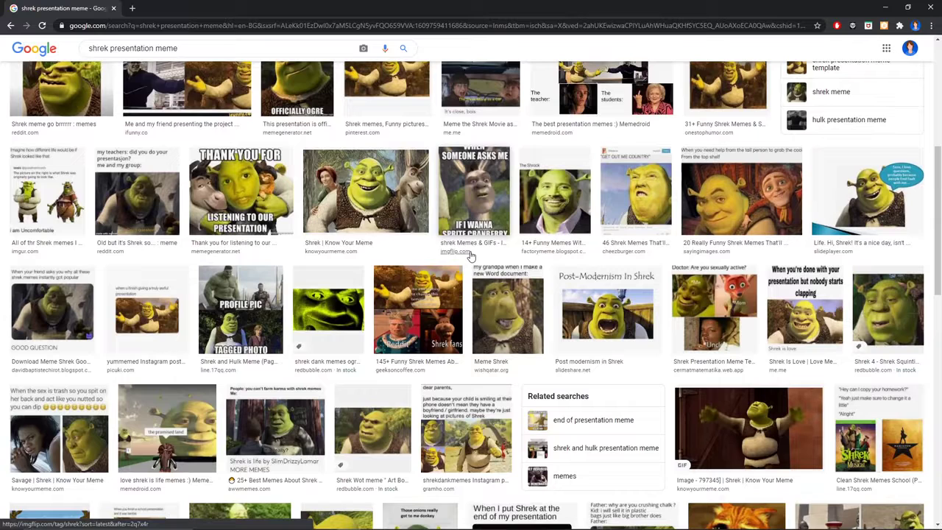